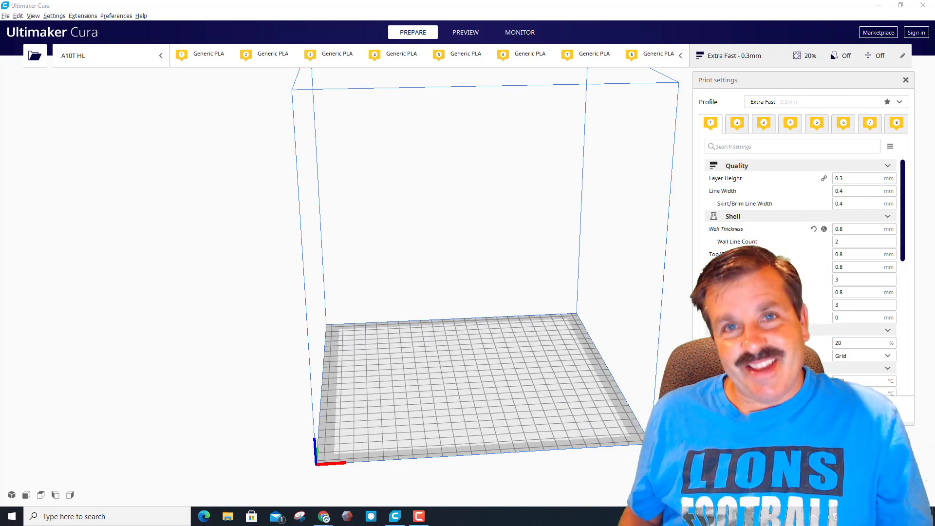
- Open Machine Settings for the A10T HL printer via Manage Printers
{"action": "left_click", "coordinate": [54, 16]}
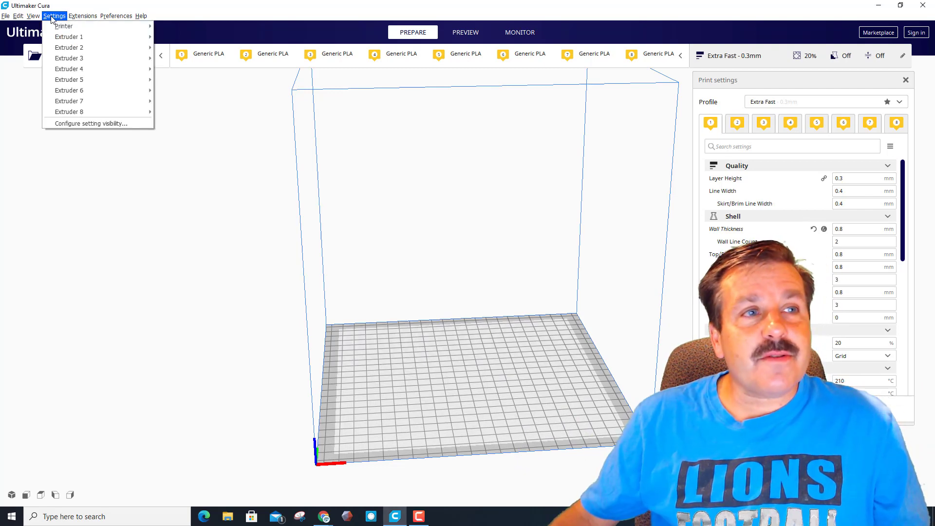
{"action": "left_click", "coordinate": [64, 26]}
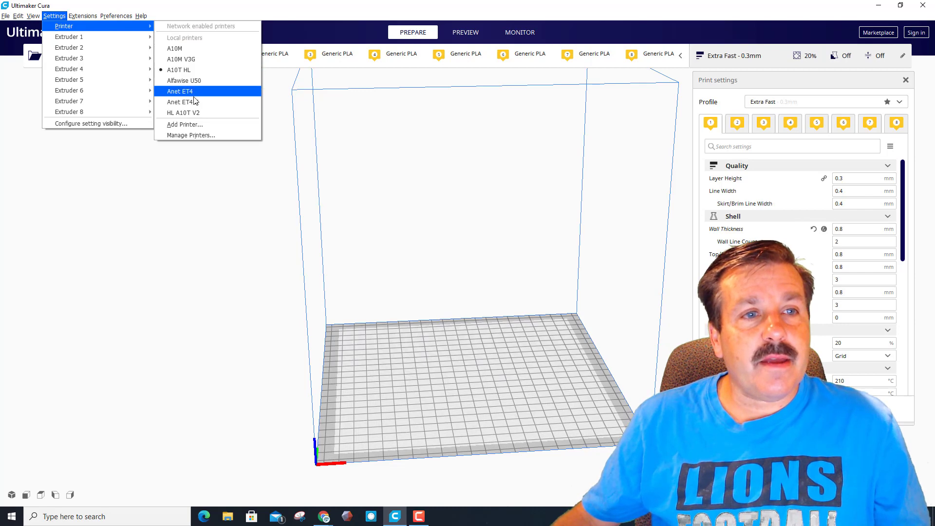
{"action": "left_click", "coordinate": [190, 135]}
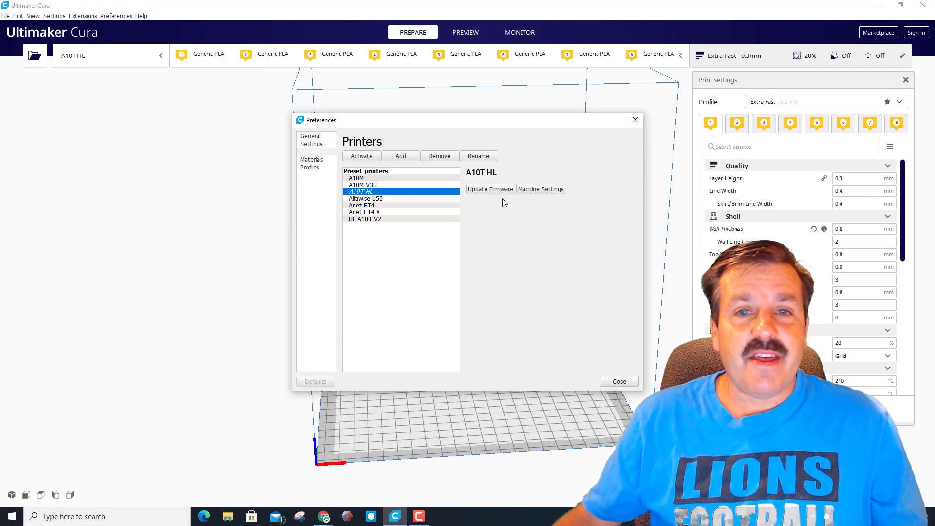
{"action": "left_click", "coordinate": [540, 189]}
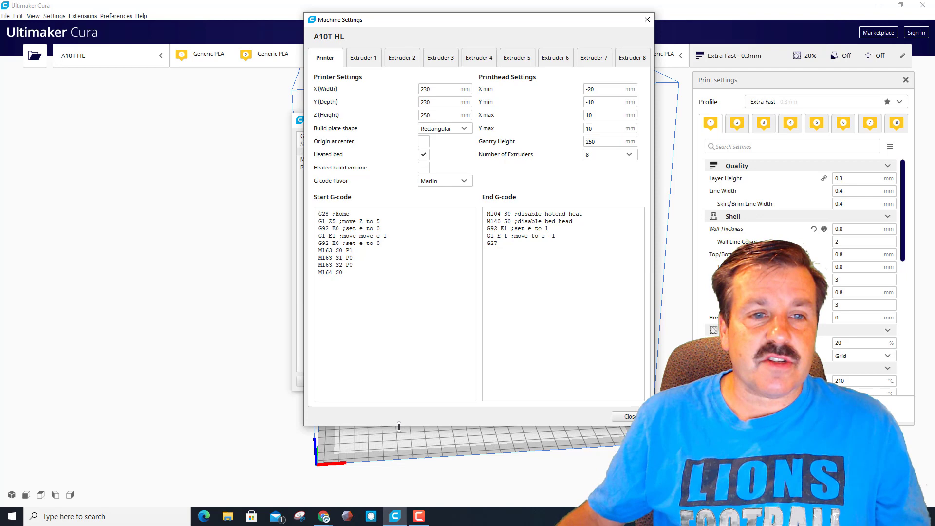
{"action": "mouse_move", "coordinate": [379, 297]}
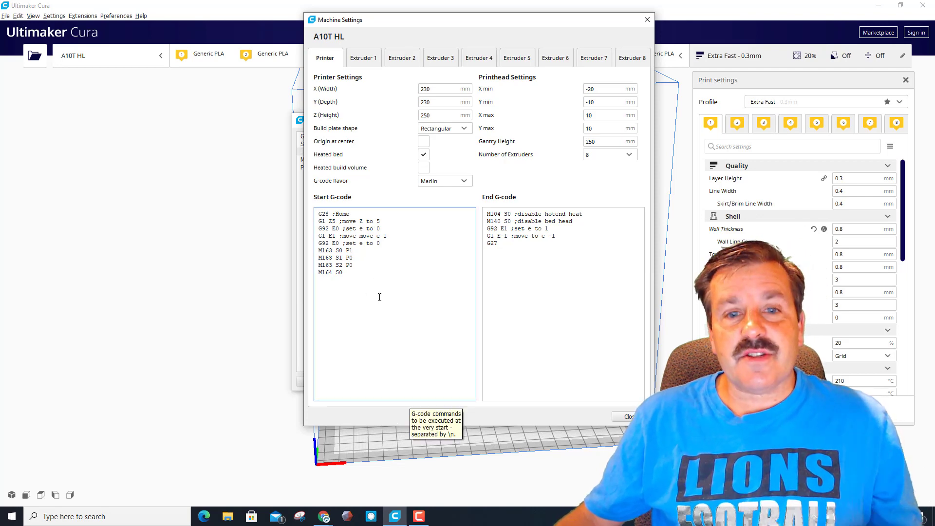
- Open A10T_02snakez5.gcode from File Explorer's recent files with another program
{"action": "left_click", "coordinate": [227, 516]}
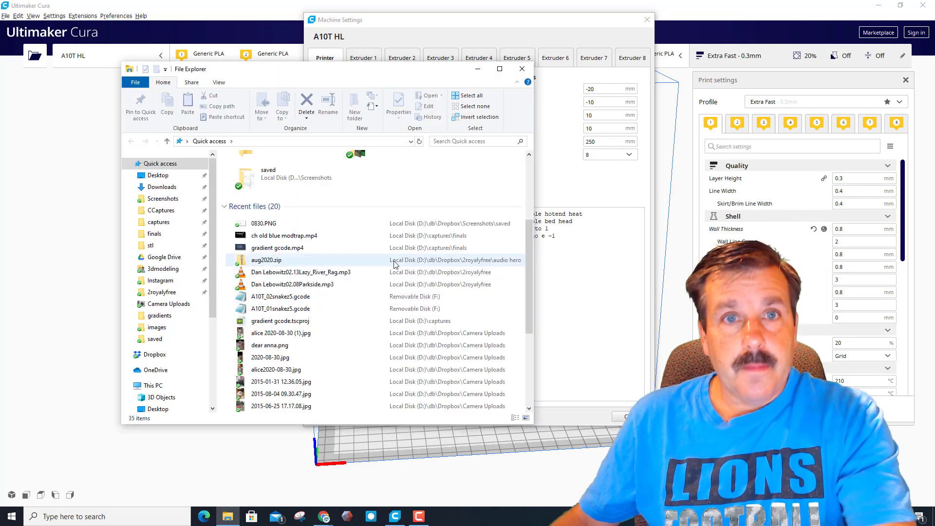
{"action": "left_click", "coordinate": [280, 297]}
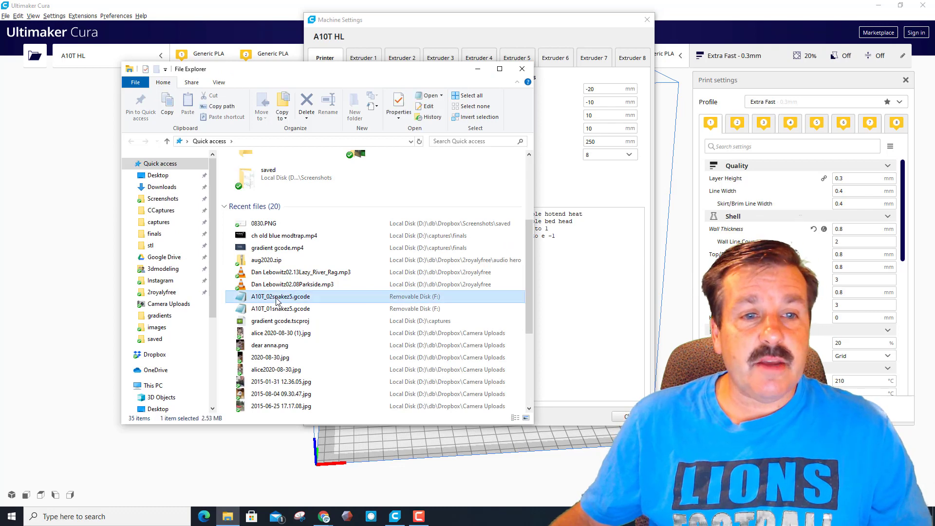
{"action": "right_click", "coordinate": [281, 296]}
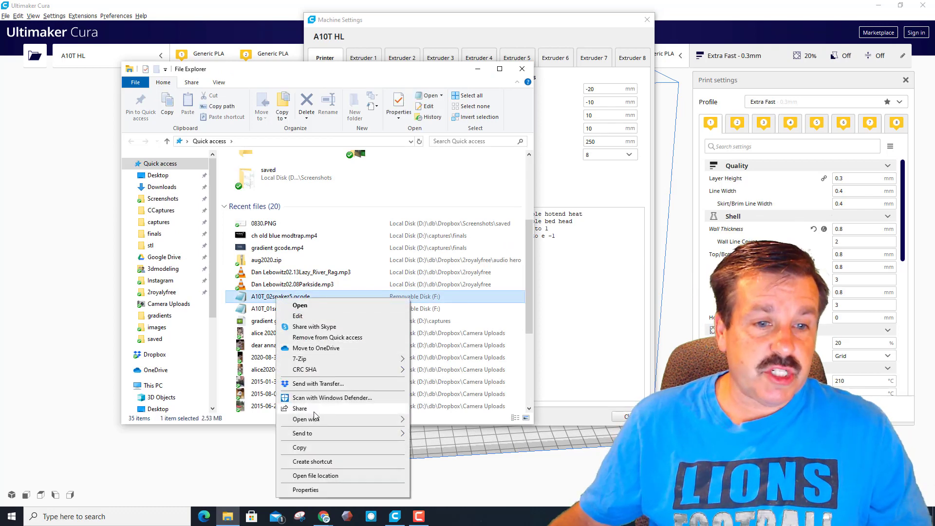
{"action": "left_click", "coordinate": [300, 304]}
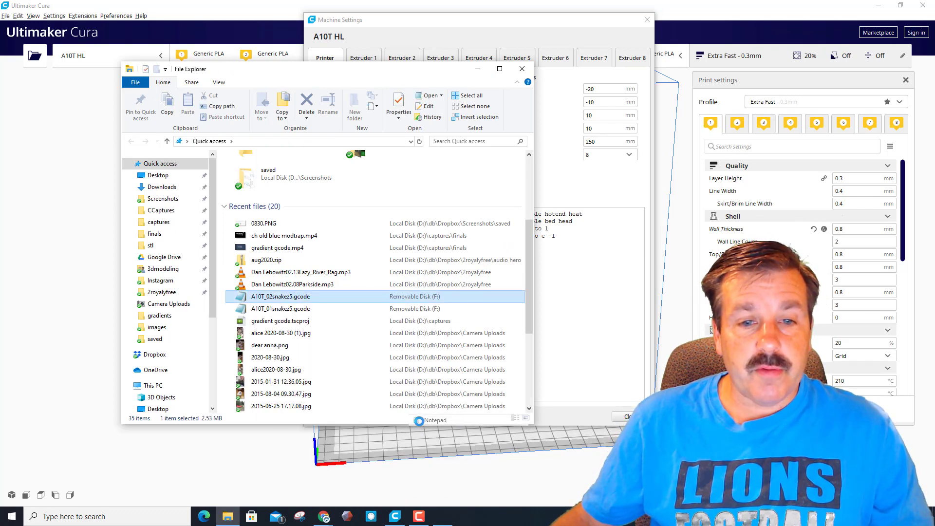
- Open the gcode in Notepad and copy the G28 ;Home through G92 E0 lines
{"action": "double_click", "coordinate": [281, 296]}
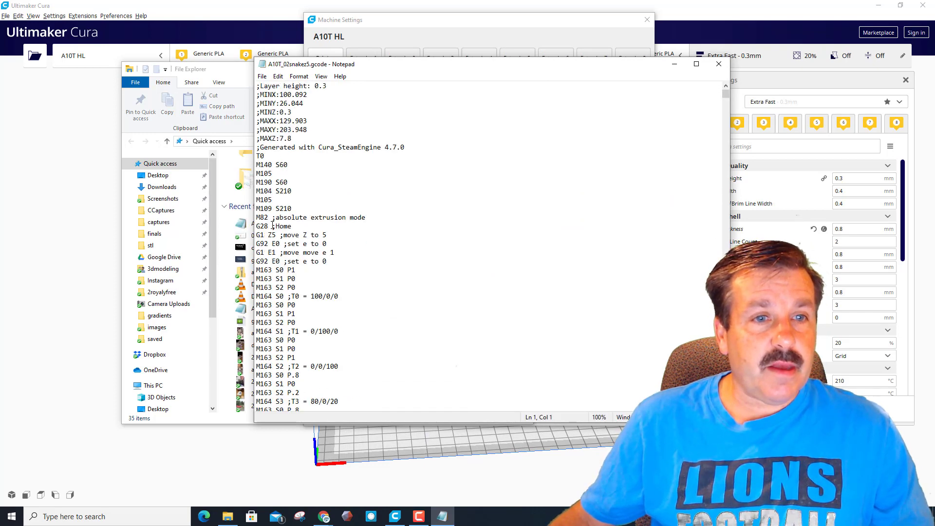
{"action": "scroll", "scroll_direction": "down", "scroll_amount": 3}
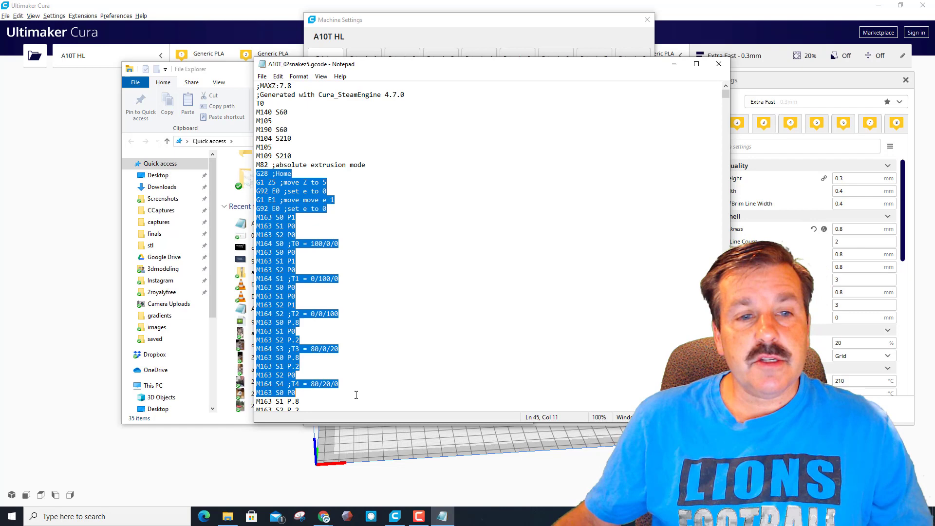
{"action": "scroll", "scroll_direction": "down", "scroll_amount": 3}
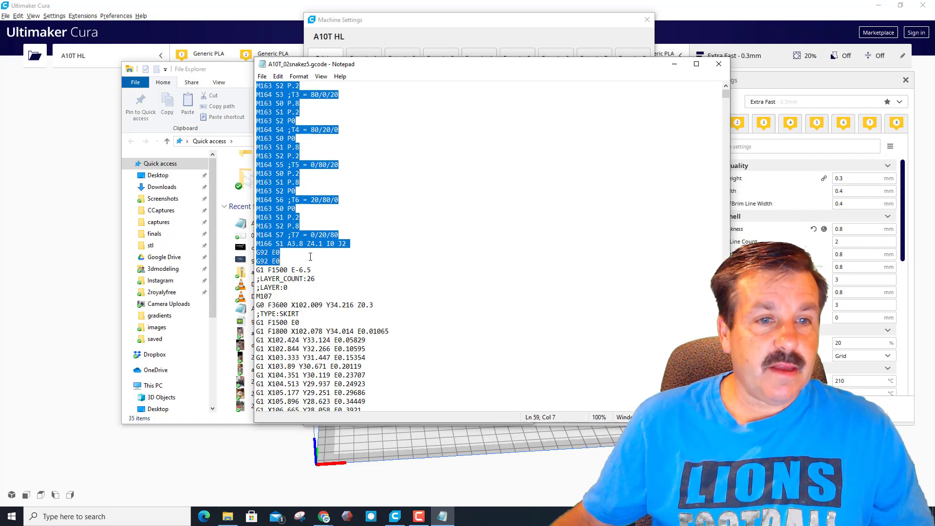
{"action": "left_click", "coordinate": [351, 244]}
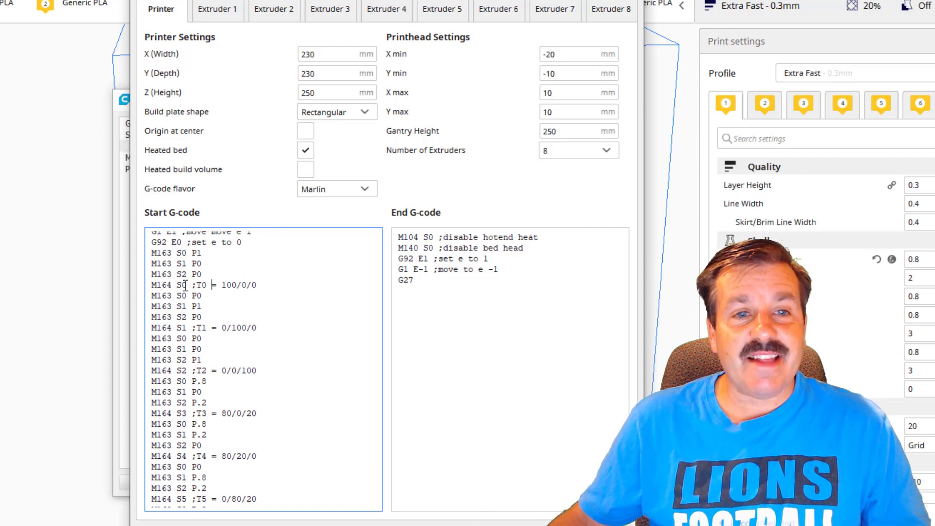
{"action": "mouse_move", "coordinate": [202, 285]}
{"action": "type", "text": "equals"}
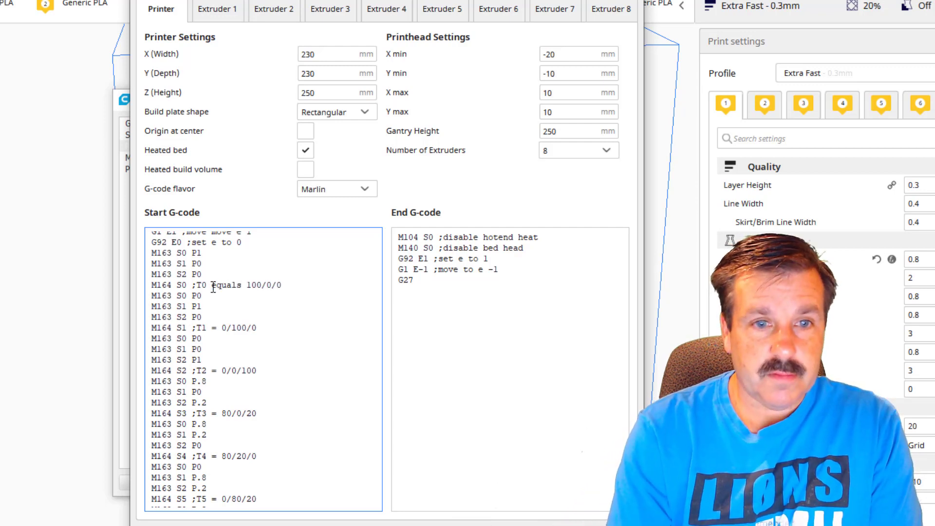
- Replace the '=' in the T1 comment with the word 'equals'
{"action": "double_click", "coordinate": [225, 285]}
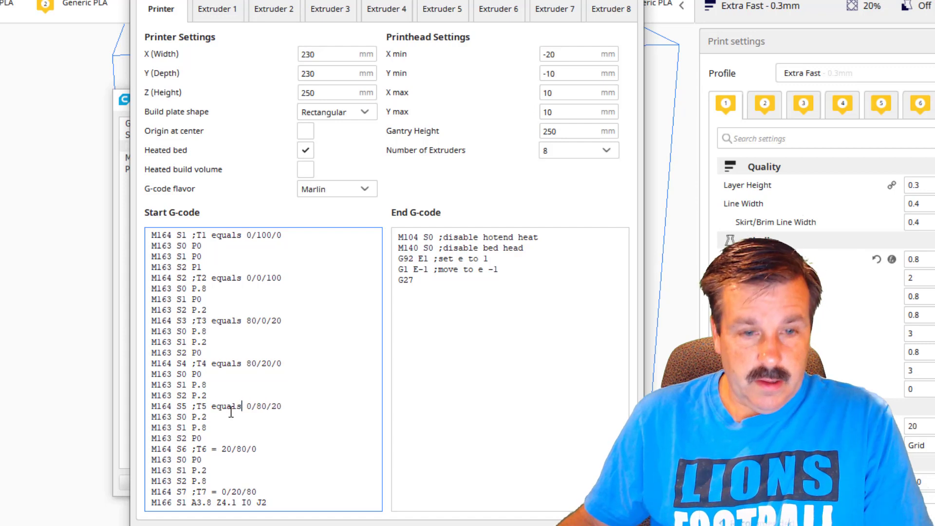
{"action": "type", "text": "equals"}
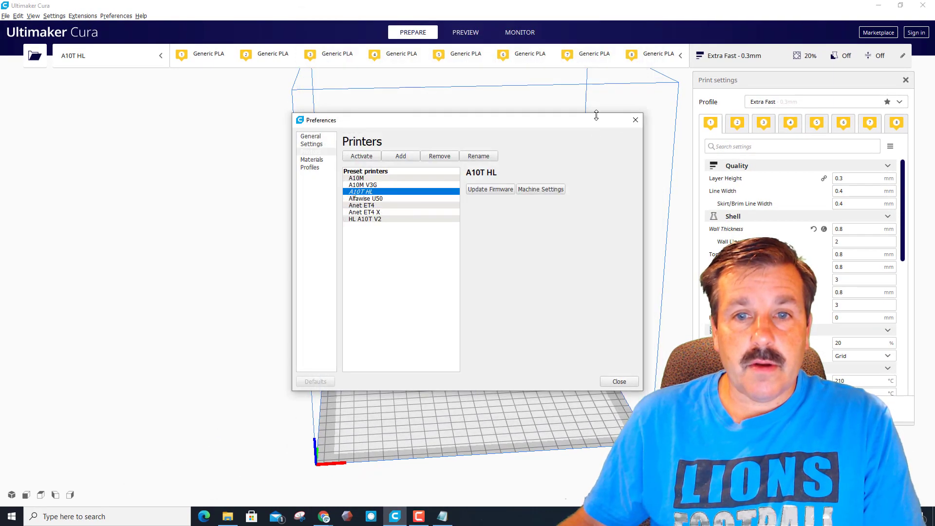
- Close the printer Preferences dialog and return to the Cura window
{"action": "left_click", "coordinate": [619, 381]}
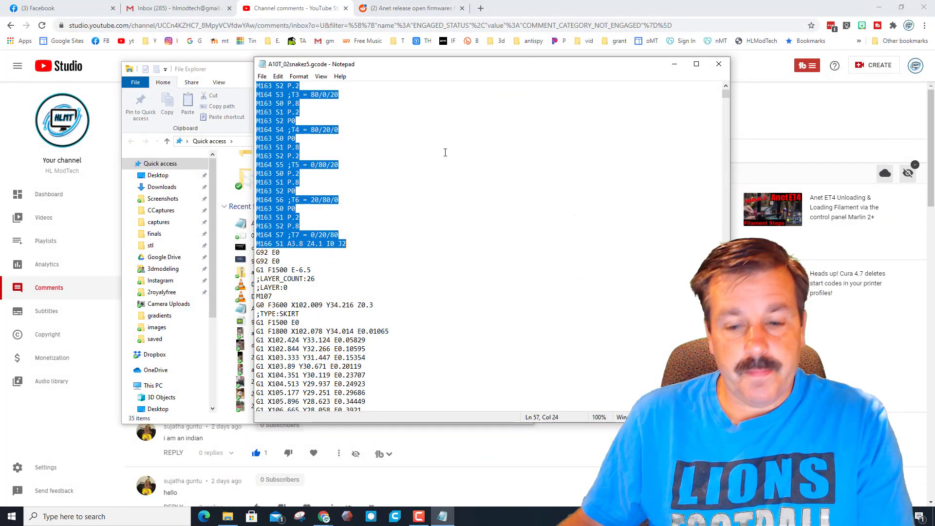
{"action": "left_click", "coordinate": [717, 64]}
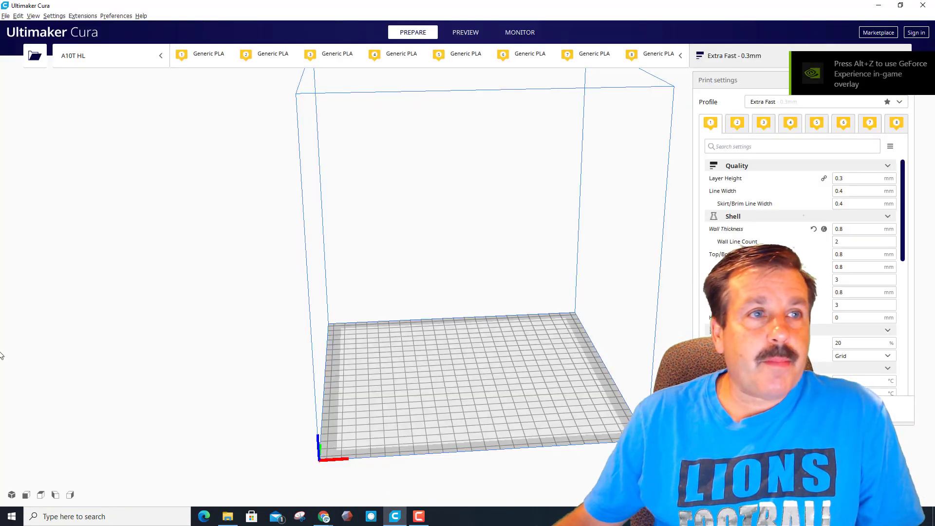
- Reopen A10T HL Machine Settings and scroll through the Start G-code to verify 'equals' comments
{"action": "left_click", "coordinate": [54, 15]}
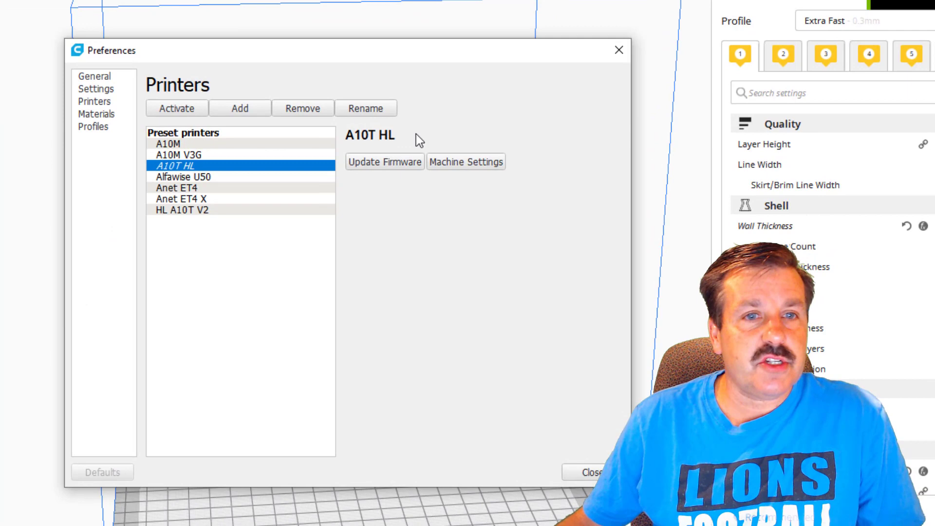
{"action": "left_click", "coordinate": [465, 162]}
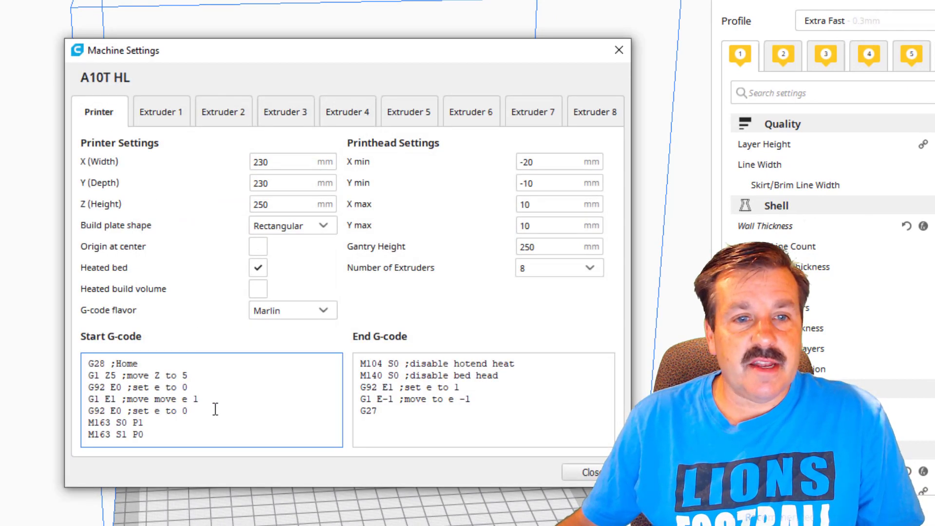
{"action": "scroll", "scroll_direction": "down", "scroll_amount": 3}
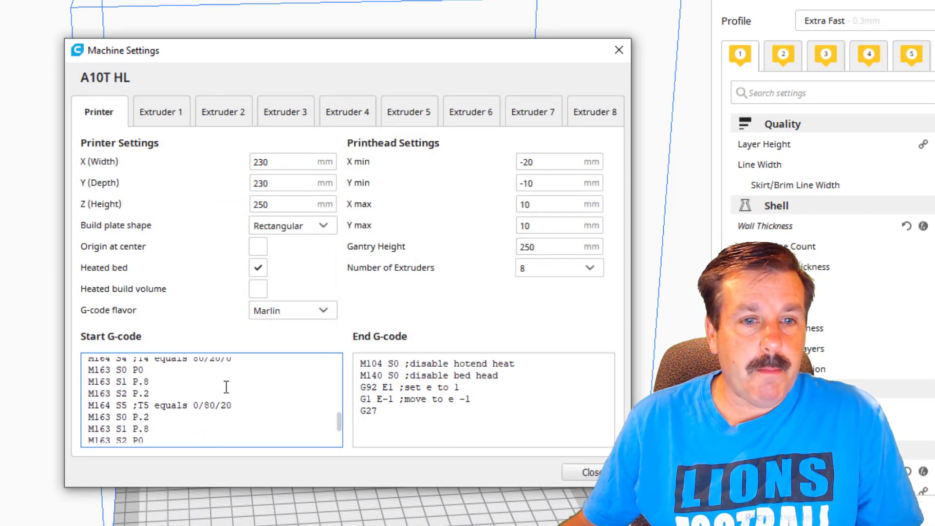
{"action": "scroll", "scroll_direction": "down", "scroll_amount": 3}
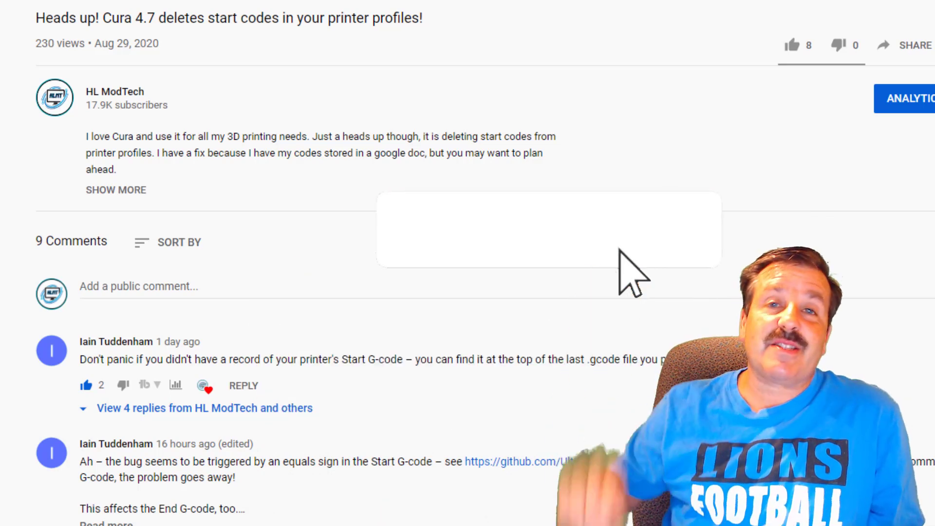
{"action": "mouse_move", "coordinate": [577, 233]}
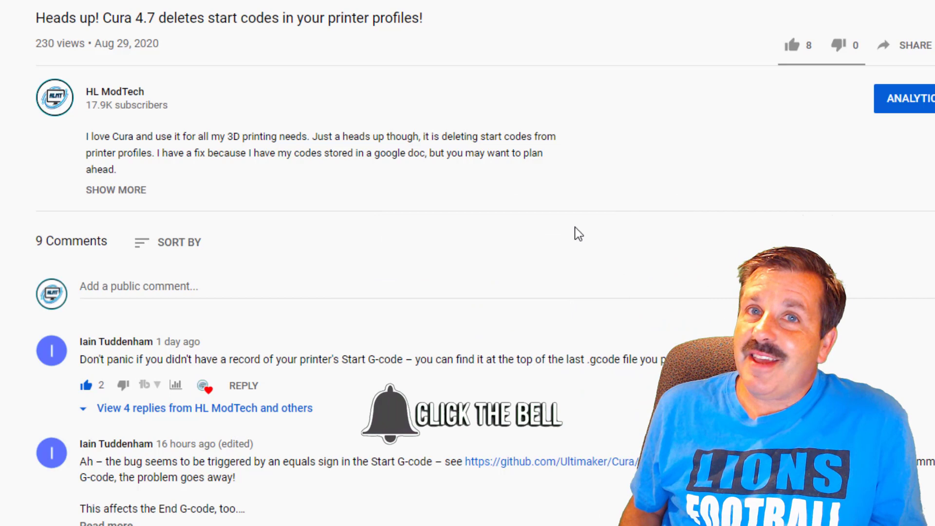